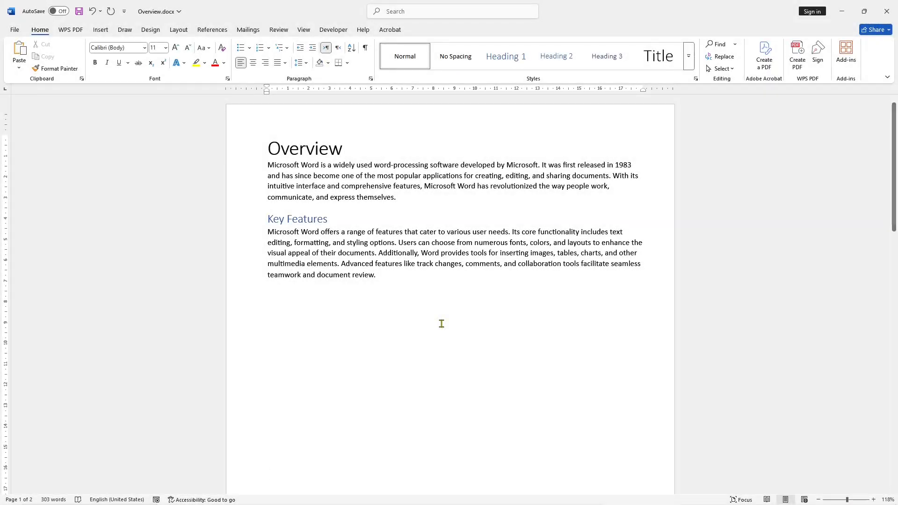
Zoom out to about 38% so both pages of Overview.docx show side by side.
left_click(267, 472)
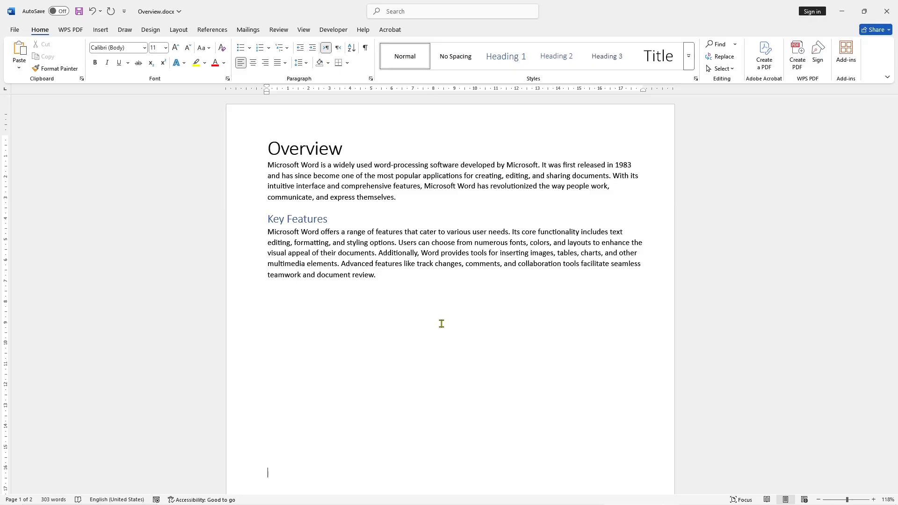
scroll("down", 3)
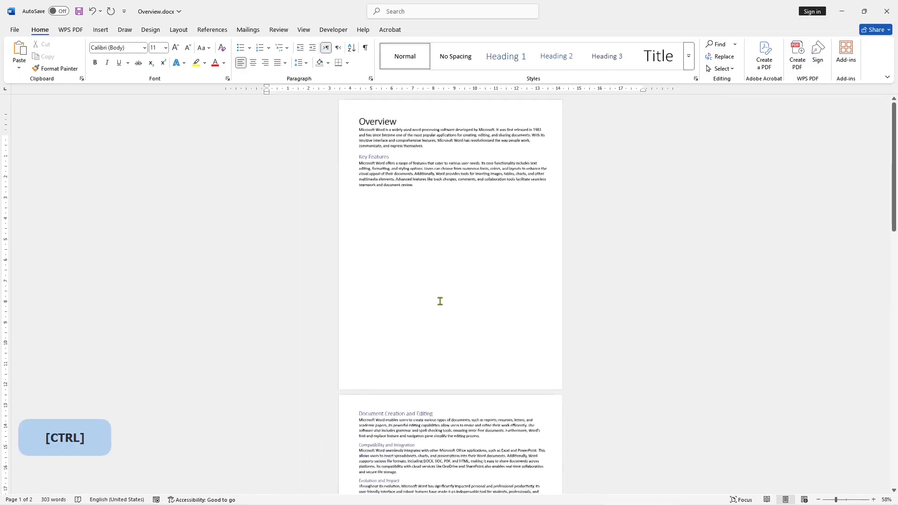
scroll("down", 3)
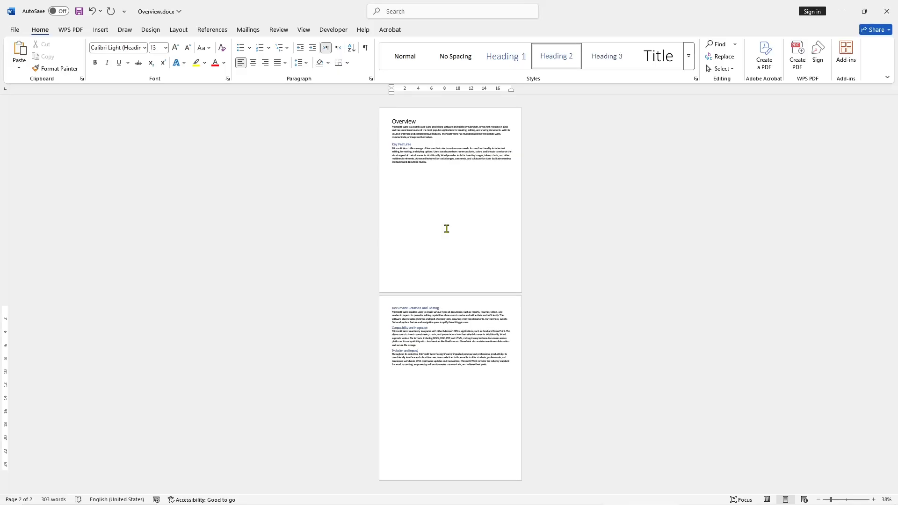
mouse_move(437, 161)
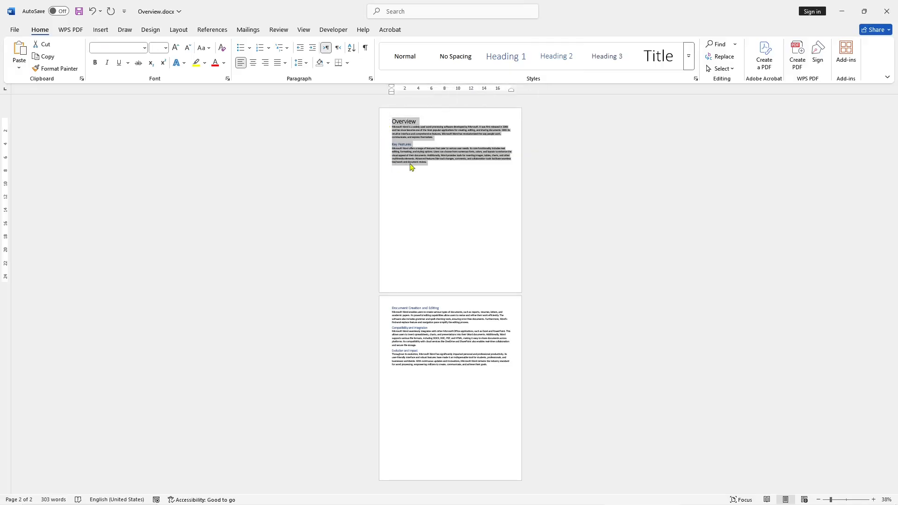
Cut the selected Overview section and paste it at the end of the document.
left_click(403, 155)
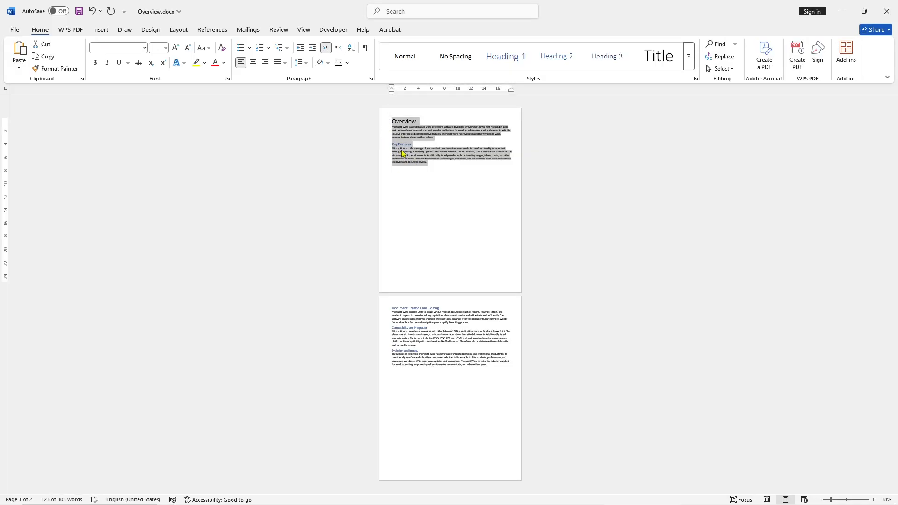
key("ctrl")
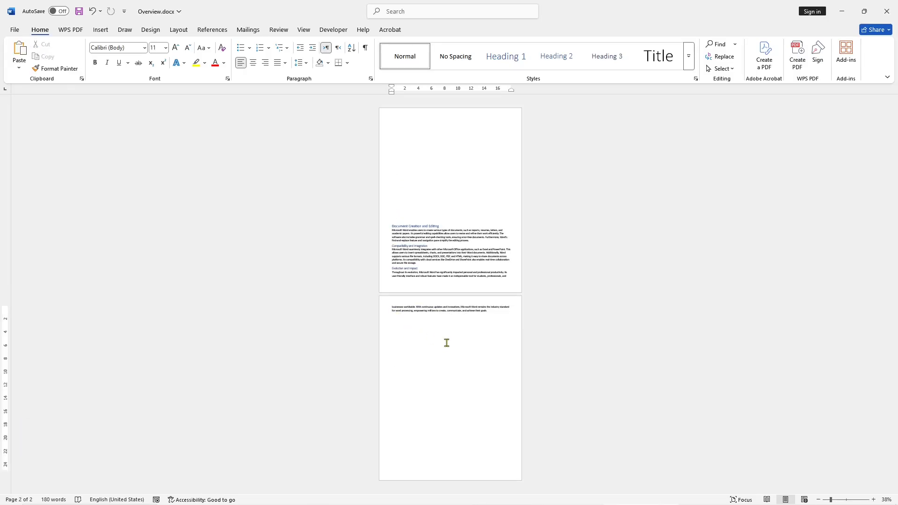
key("ctrl+v")
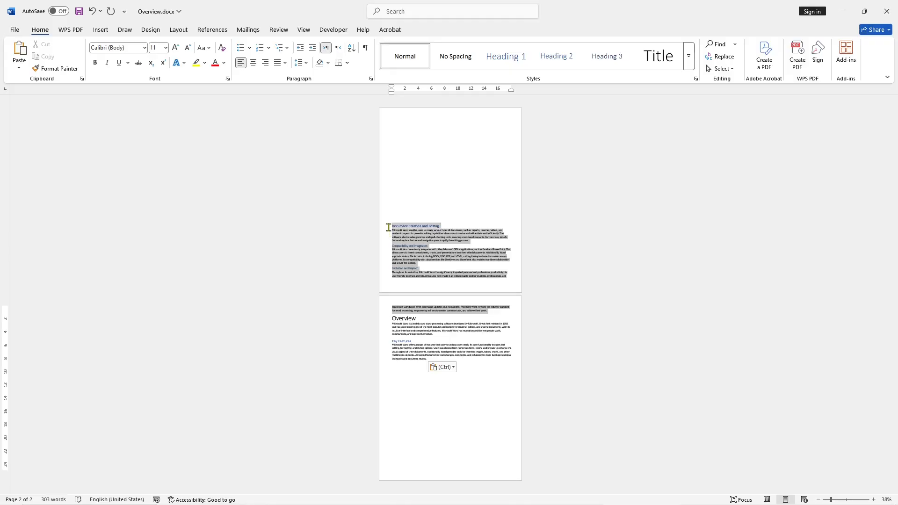
Cut the Document Creation and Editing section and paste it at the document start.
key("ctrl")
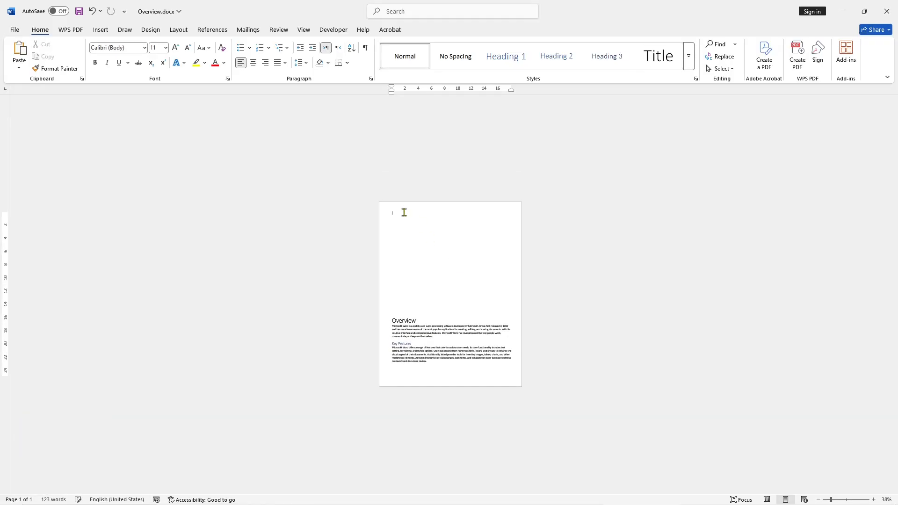
key("ctrl+v")
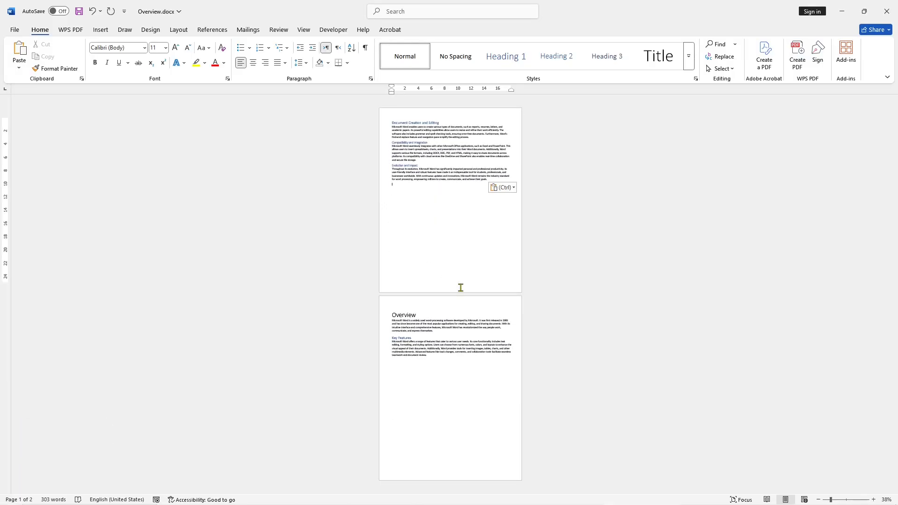
mouse_move(440, 302)
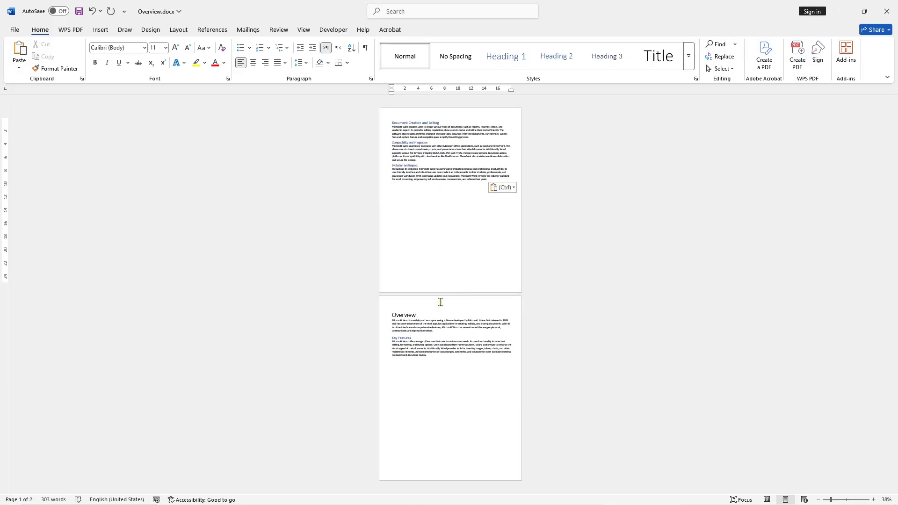